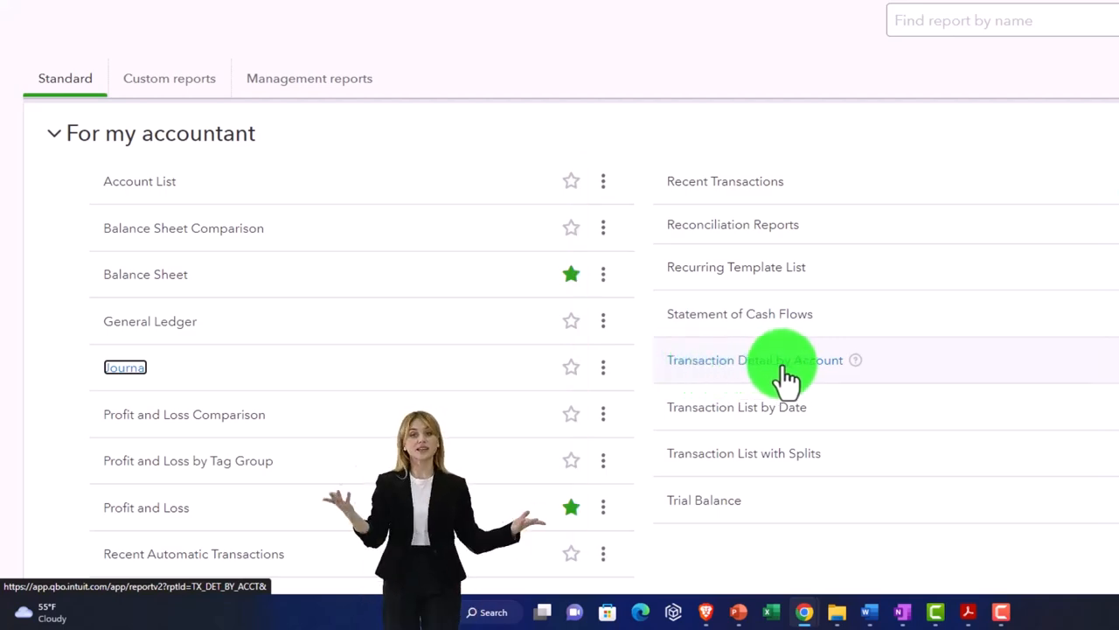
Open the Transaction Detail by Account report from the Reports list.
right_click(754, 359)
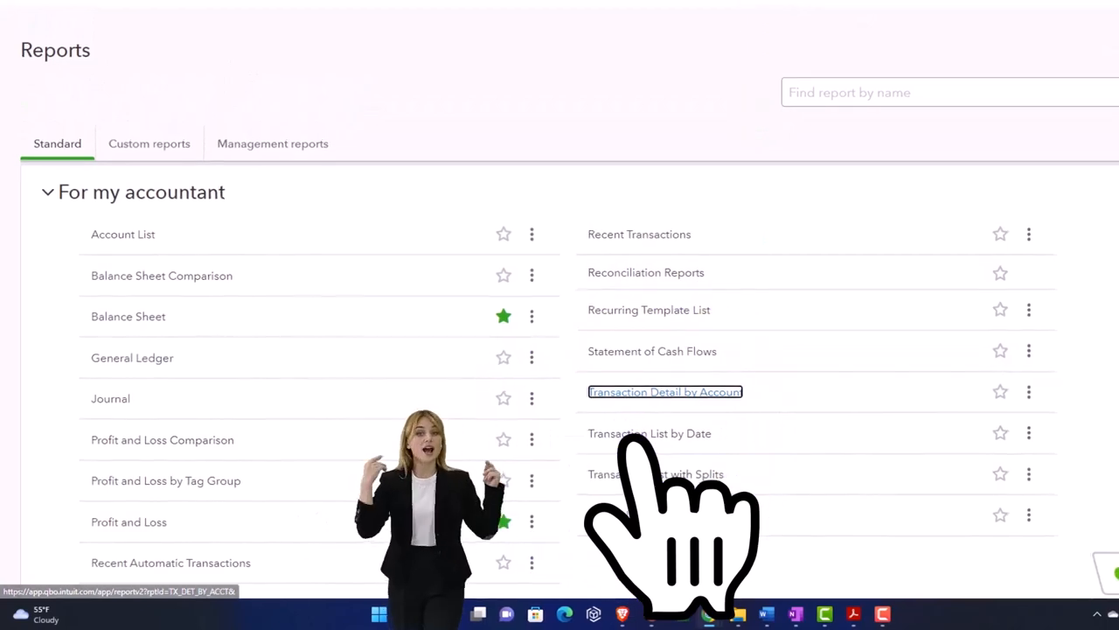
click(664, 392)
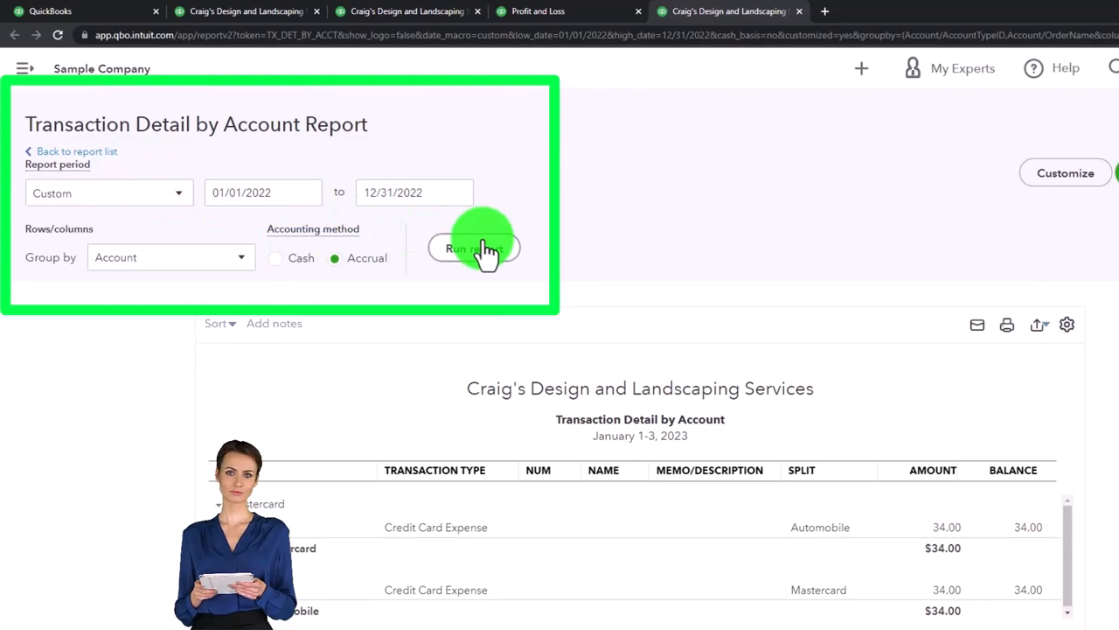
Run the report for 01/01/2022–12/31/2022 and collapse the Checking group to its total.
click(474, 248)
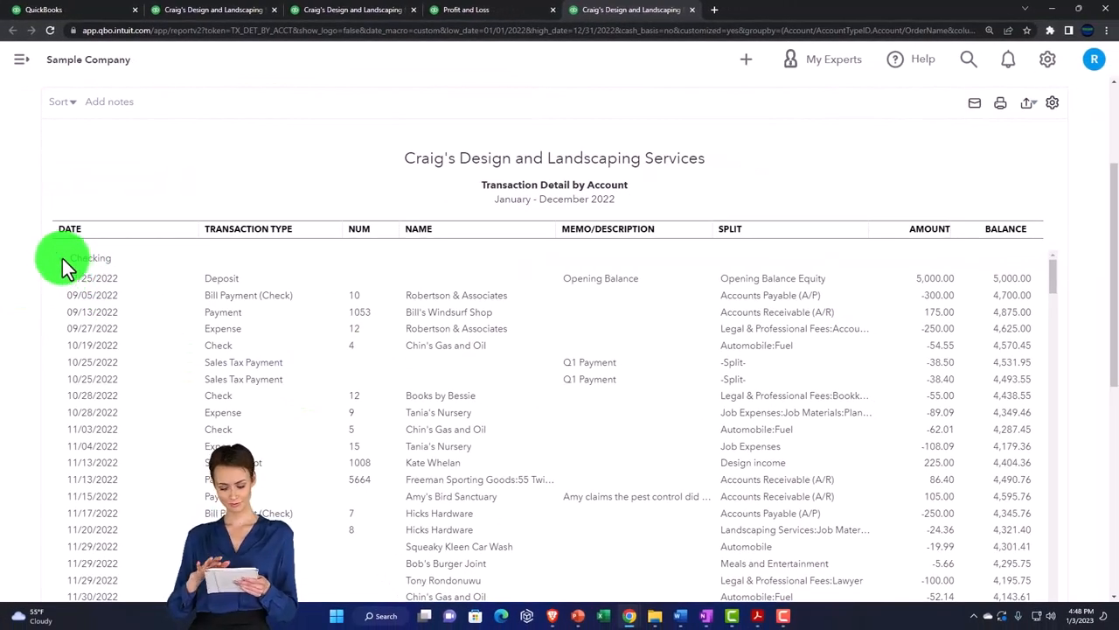
scroll(down, 3)
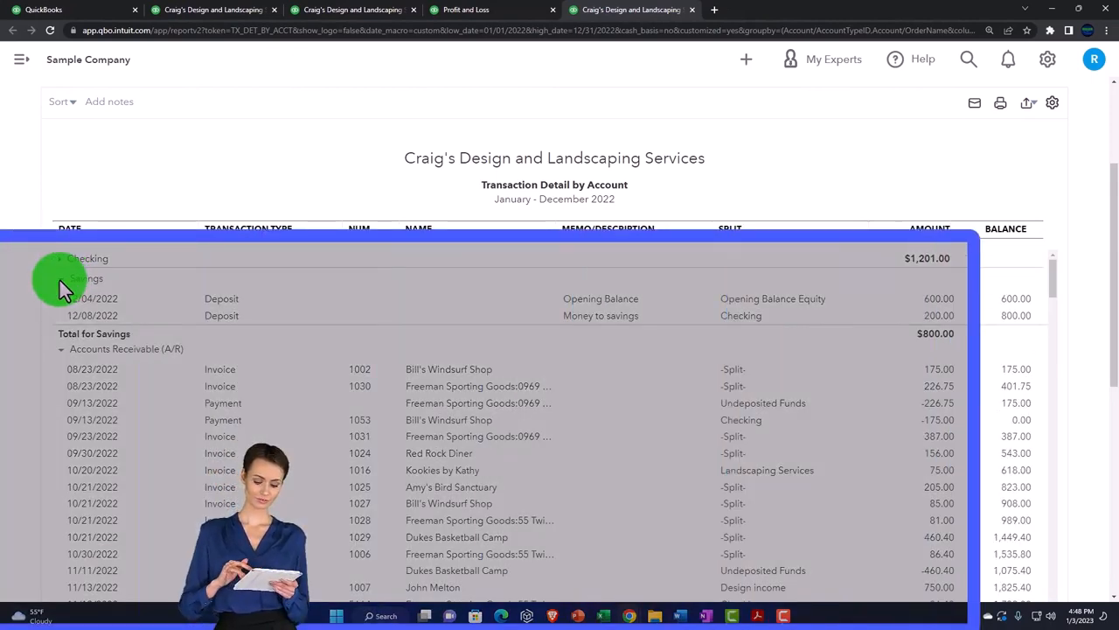
click(59, 278)
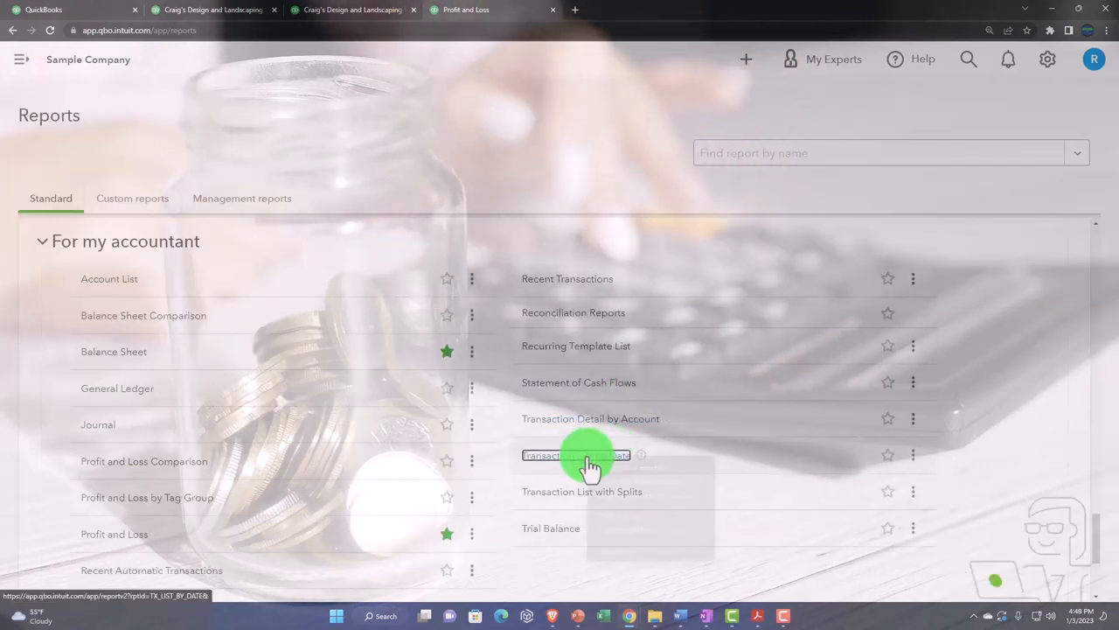
Open Transaction List by Date and enter a custom period ending 12/31/2022.
click(574, 455)
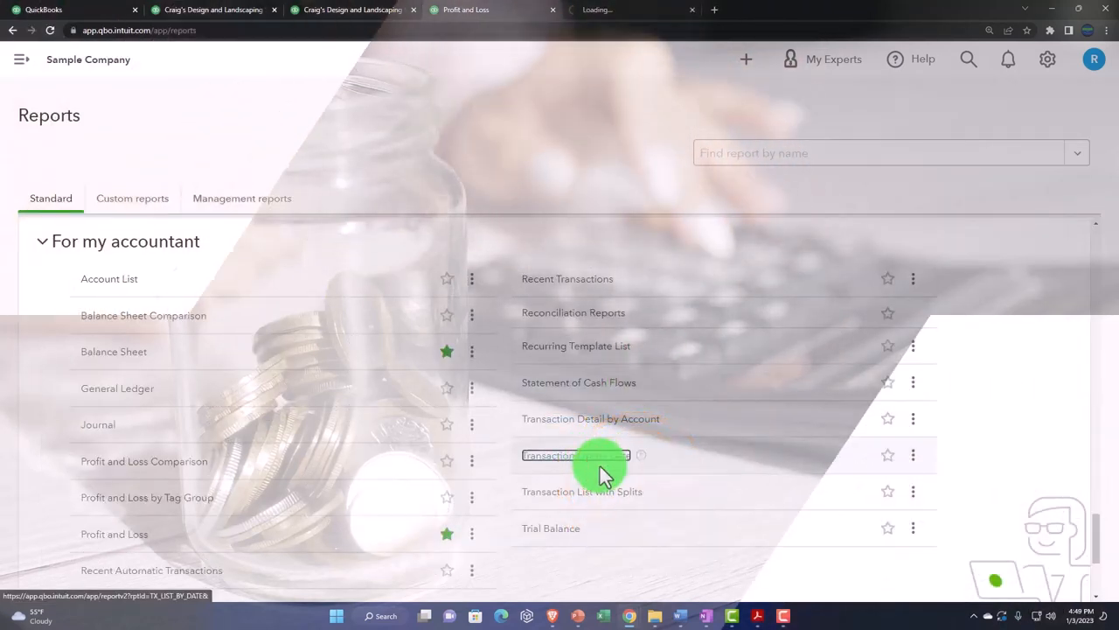
click(575, 455)
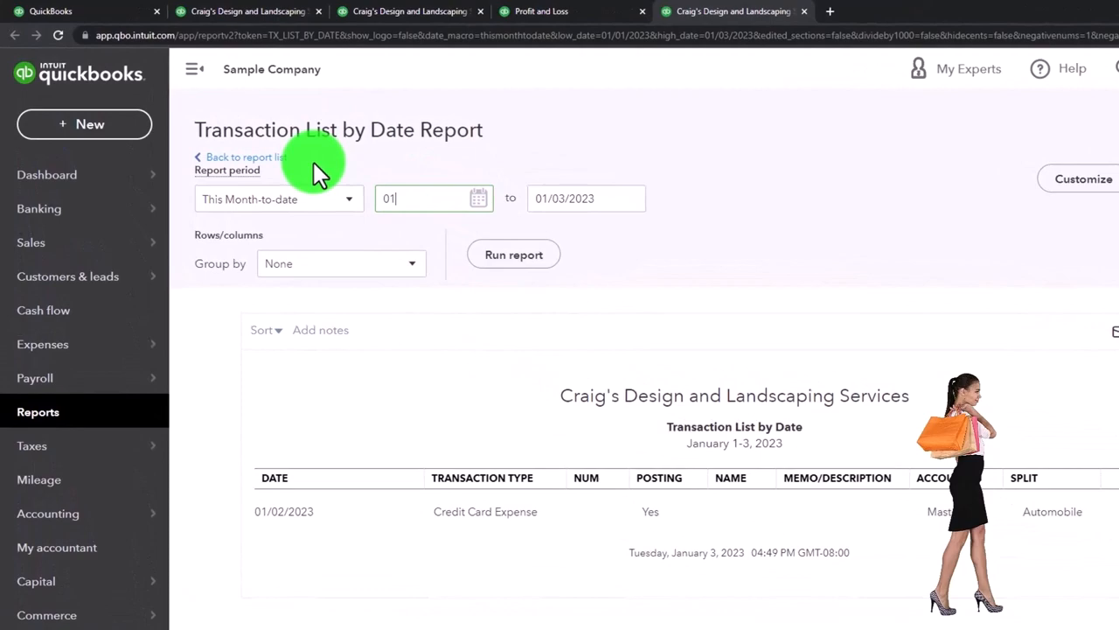
text(12312)
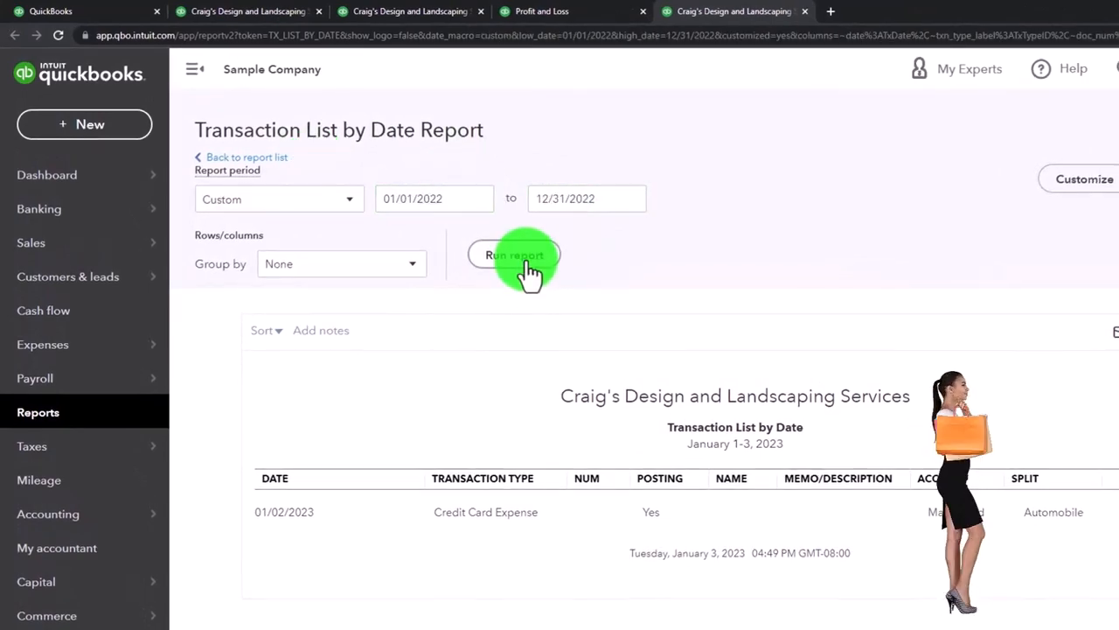
Run the Transaction List by Date report for January–December 2022.
click(514, 255)
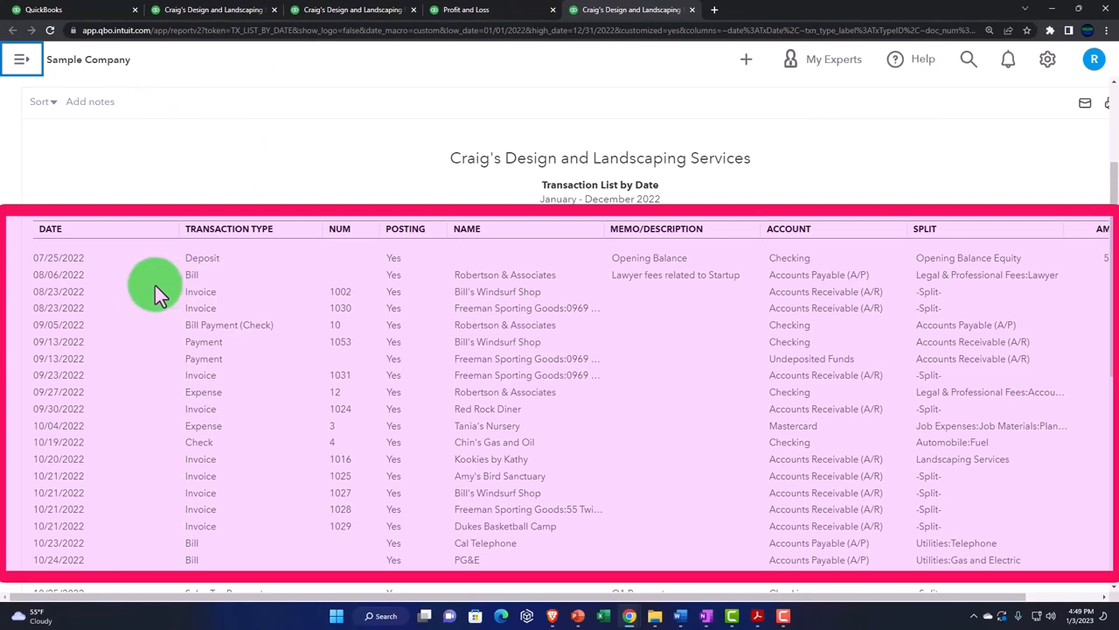
mouse_move(661, 322)
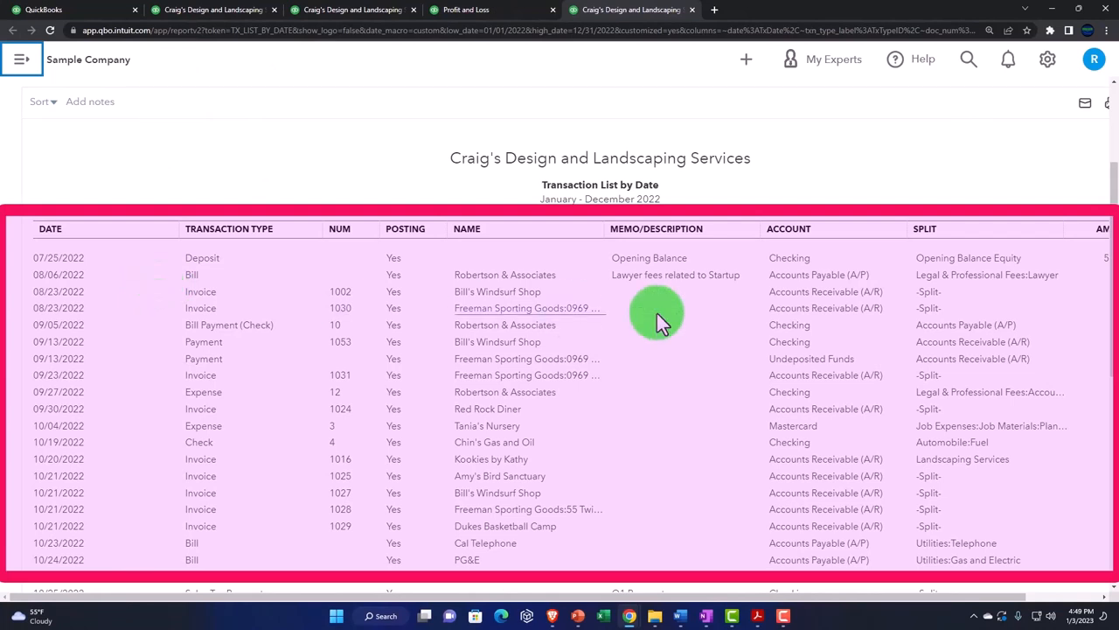
mouse_move(962, 608)
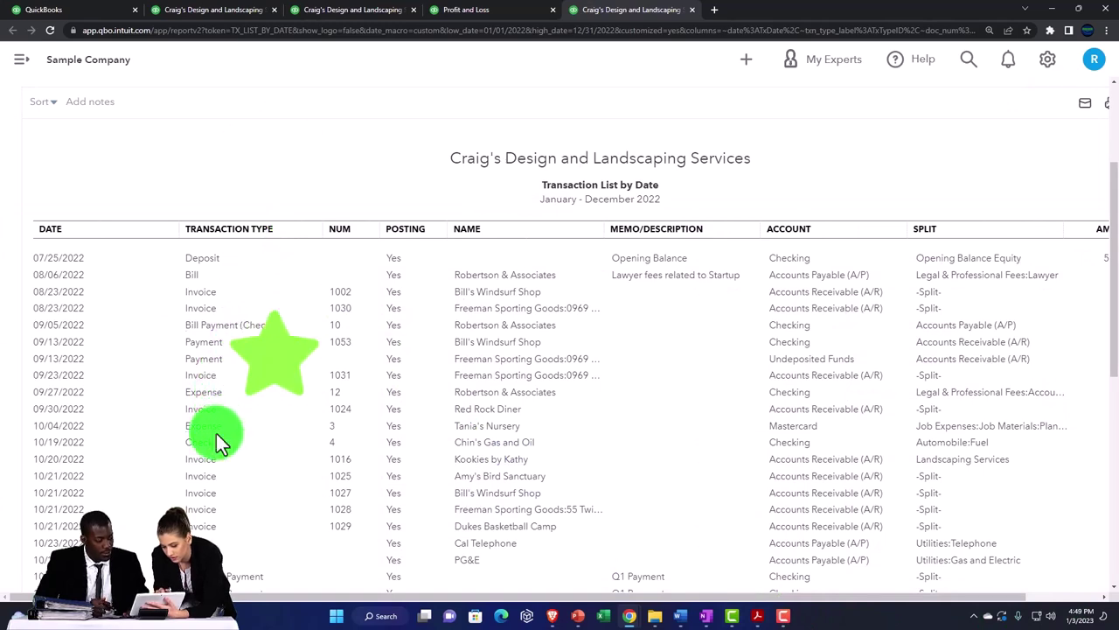
scroll(down, 3)
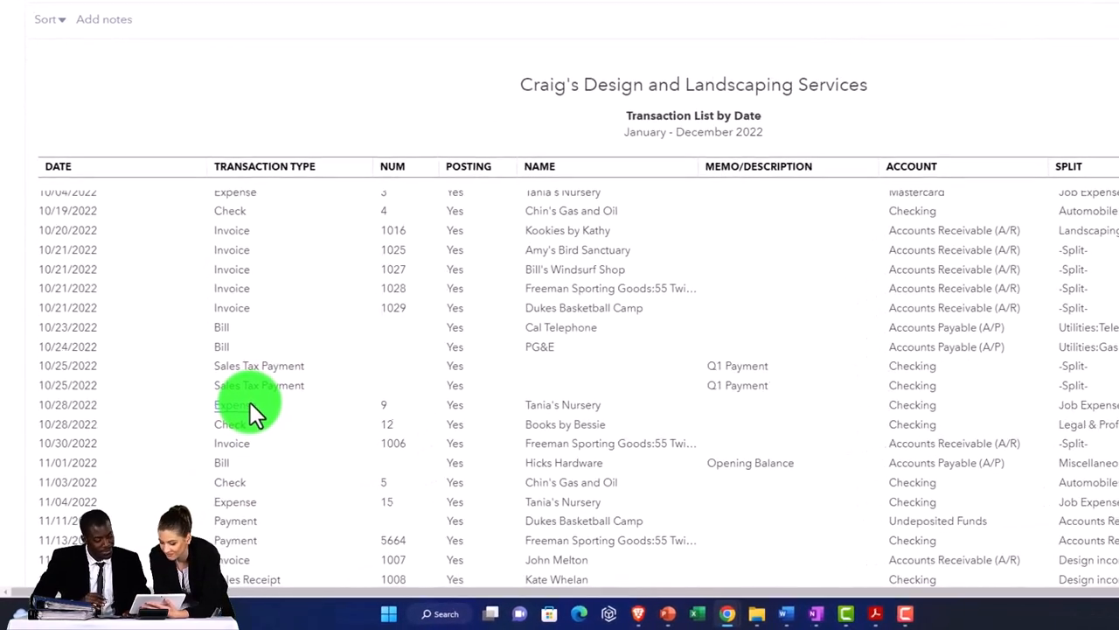
scroll(up, 3)
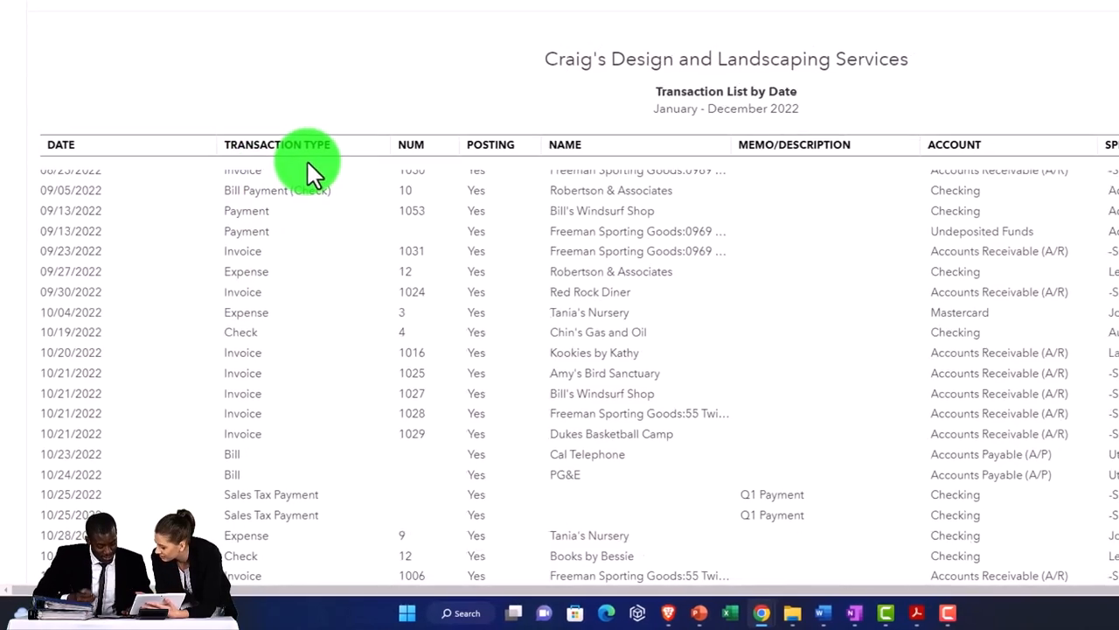
scroll(up, 3)
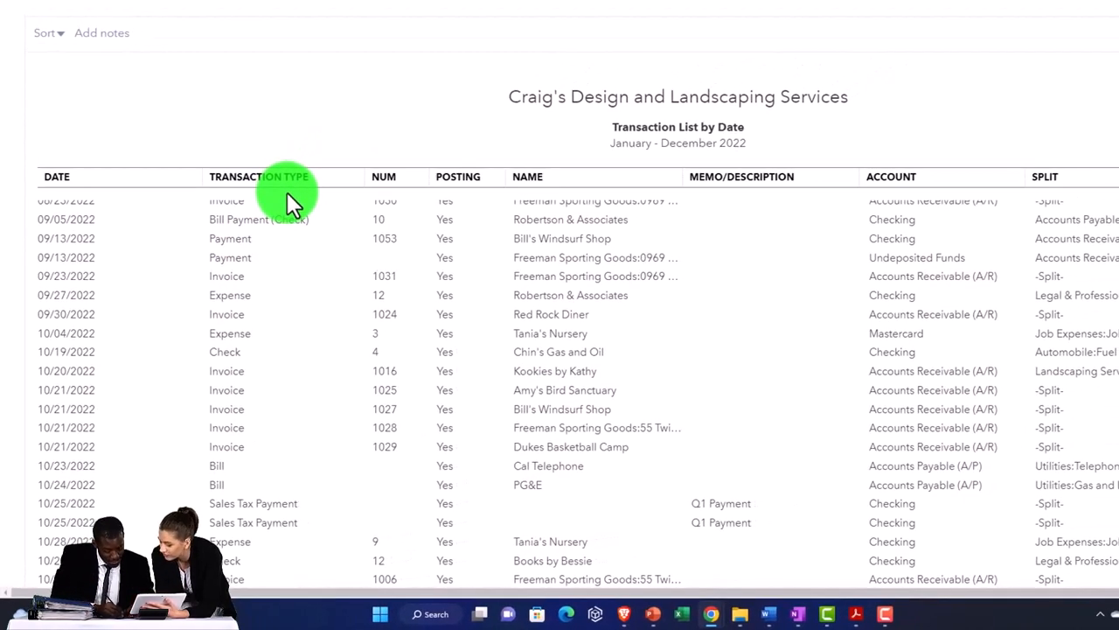